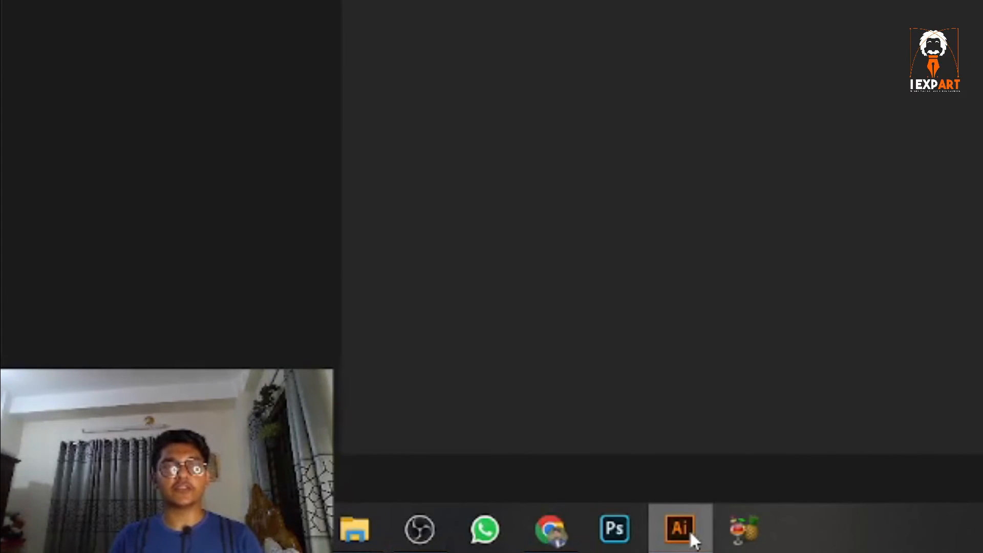
Launch Illustrator, previewing the multipage PDF import and choosing pages 1 to 9.
left_click(679, 528)
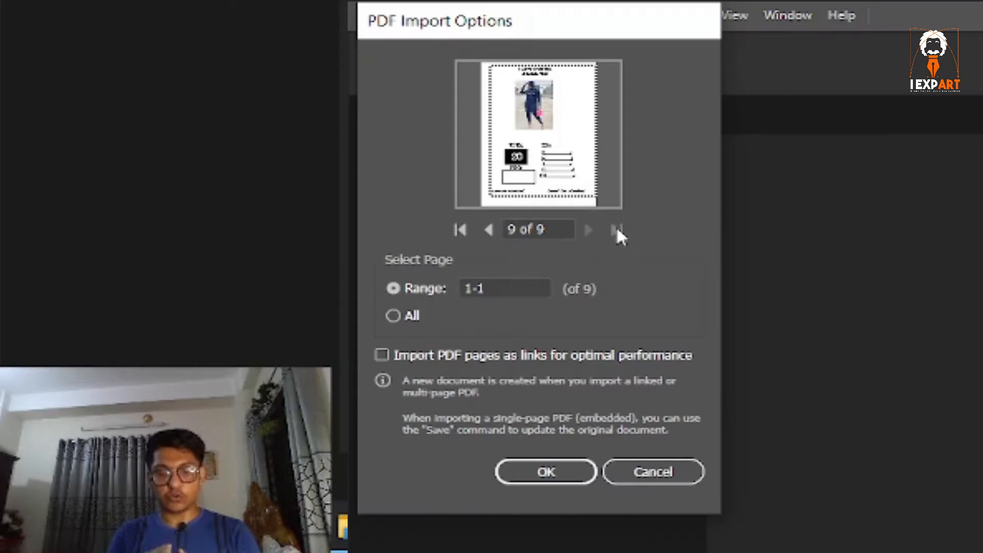
left_click(461, 229)
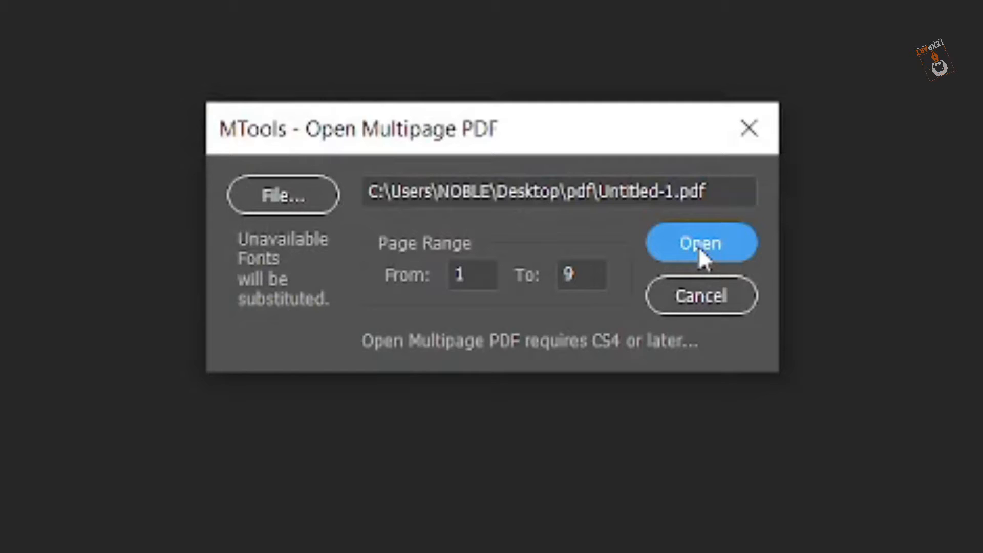
left_click(701, 244)
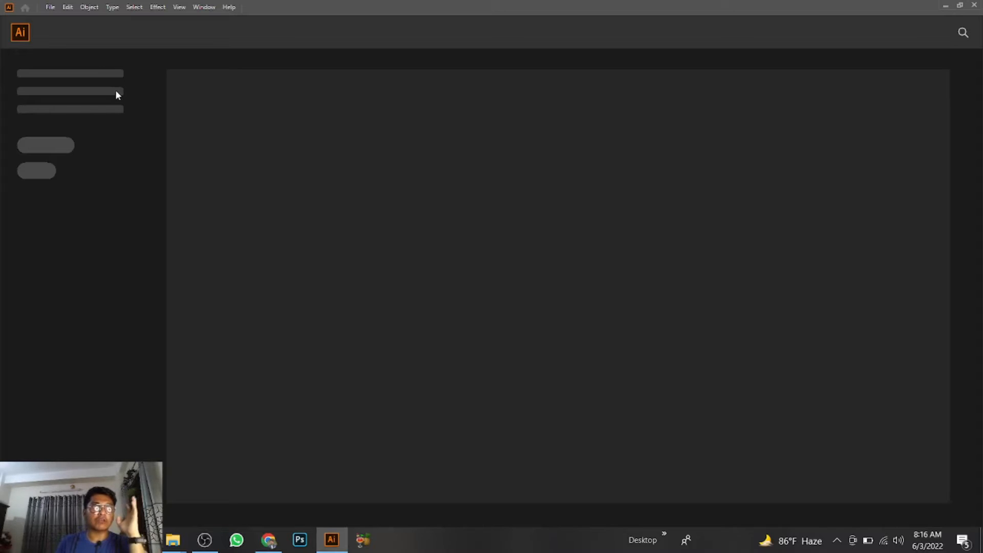
left_click(50, 8)
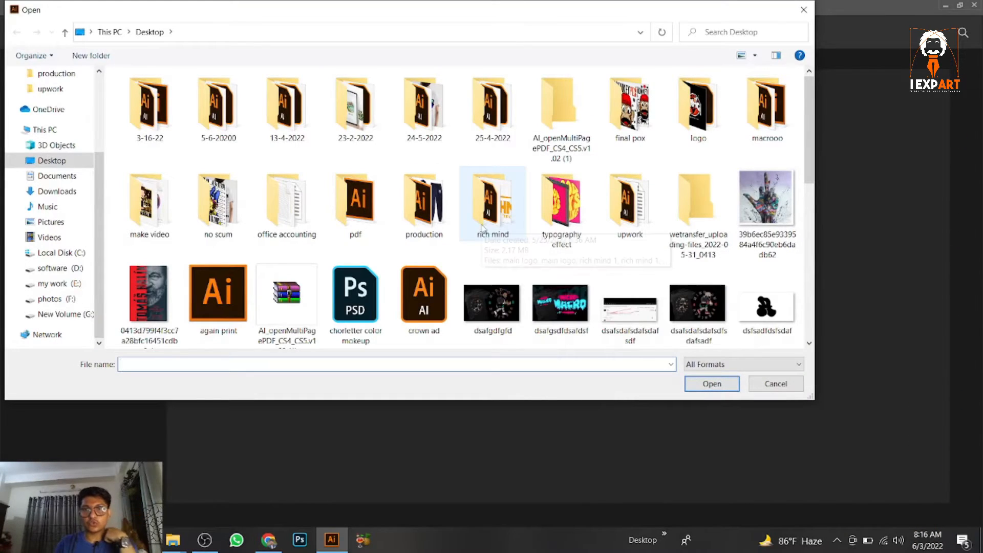
mouse_move(490, 202)
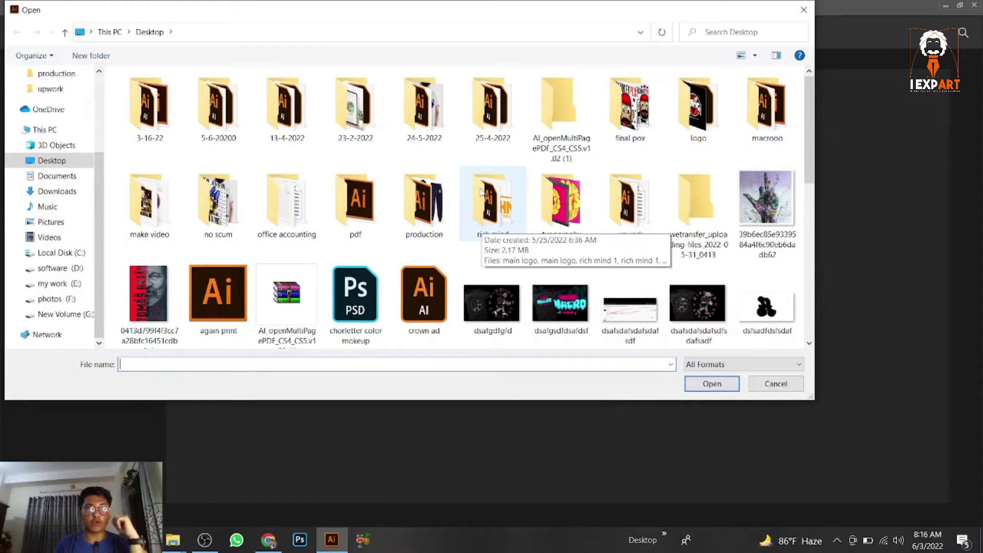
double_click(355, 198)
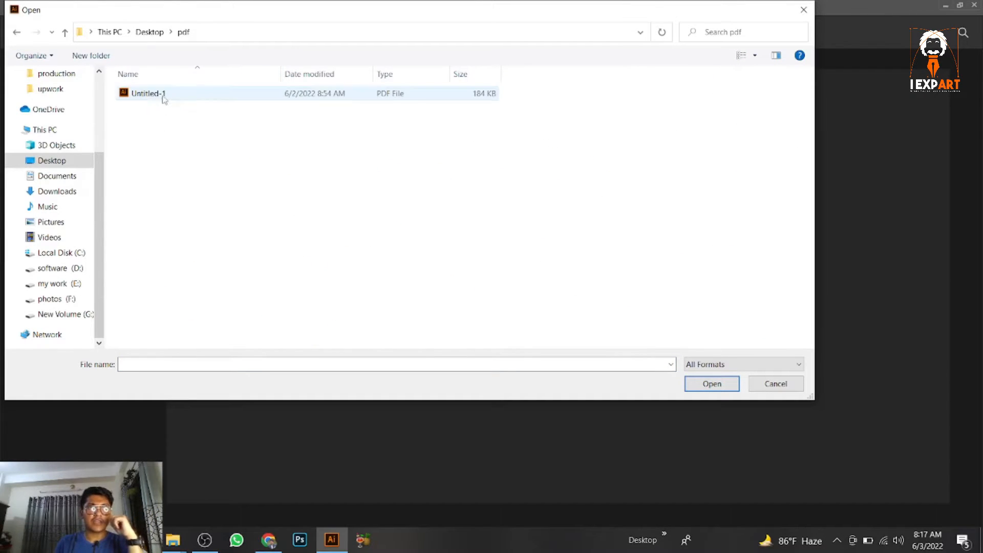
left_click(711, 384)
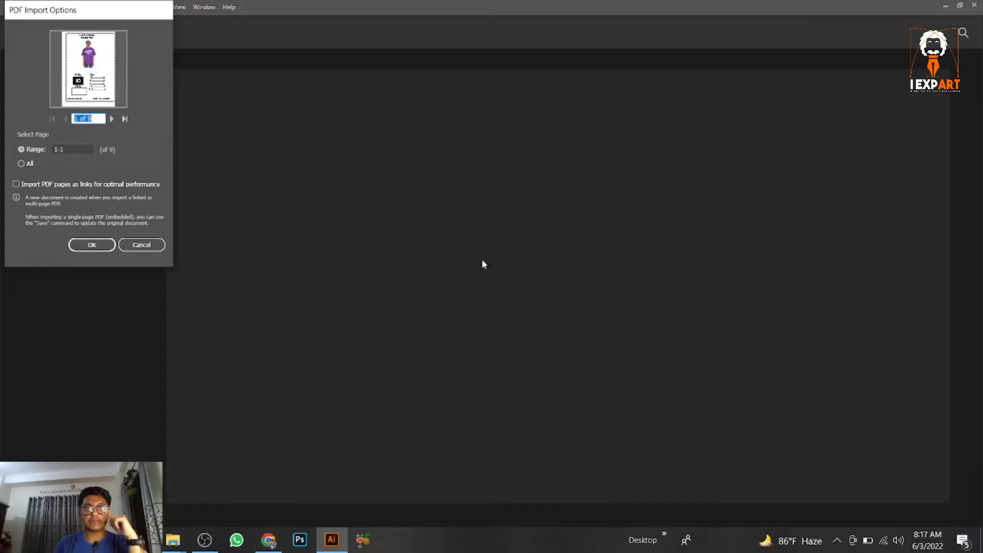
mouse_move(91, 128)
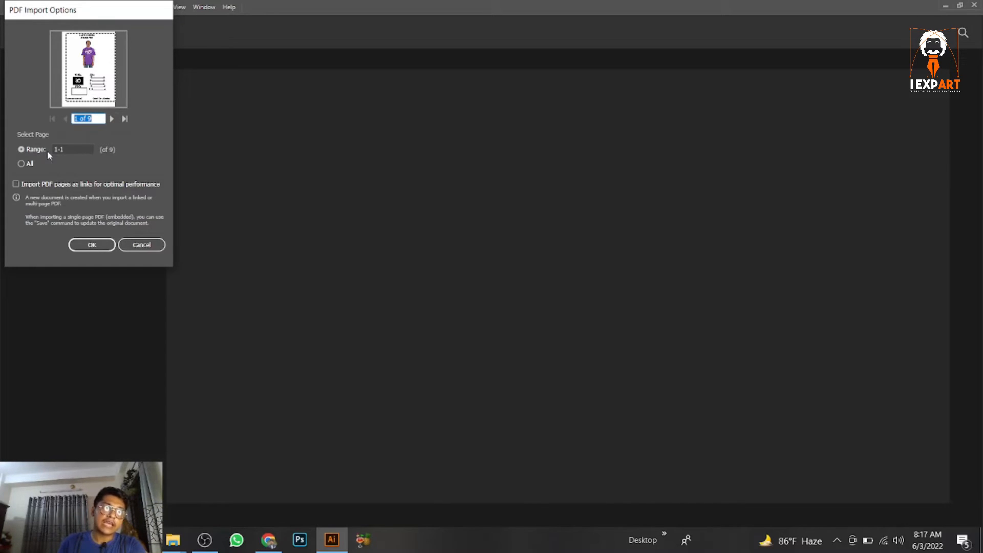
left_click(91, 245)
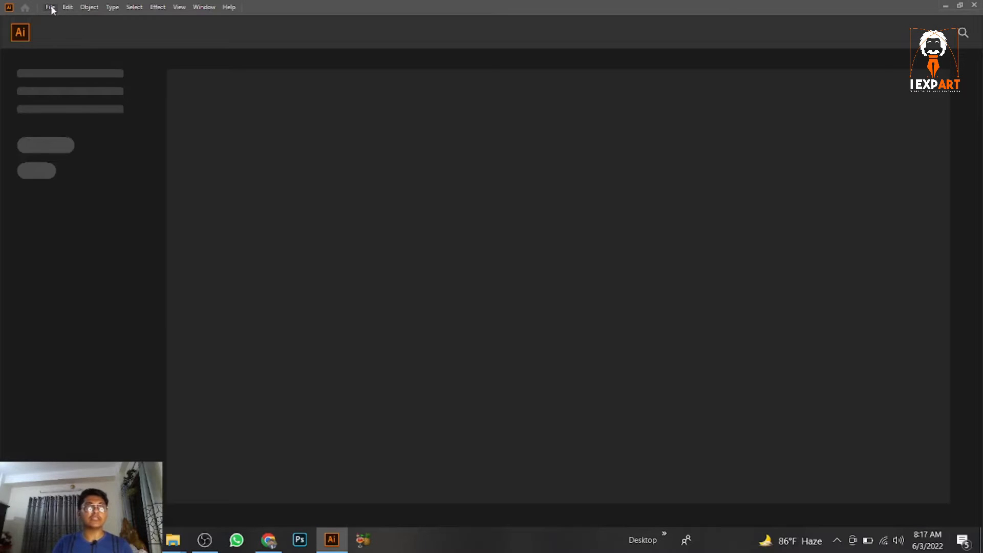
Use File > Open to select the Untitled-1 PDF.
left_click(49, 7)
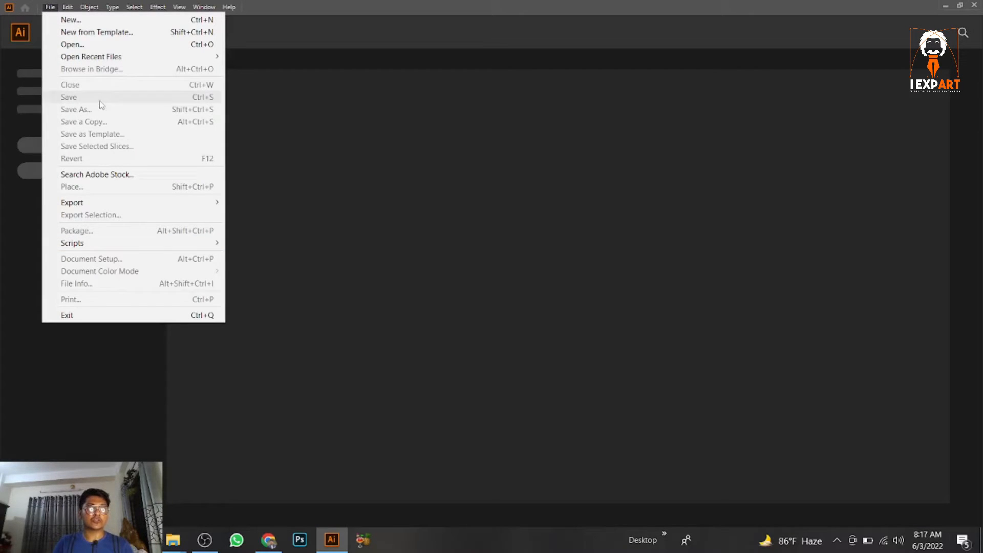
left_click(72, 44)
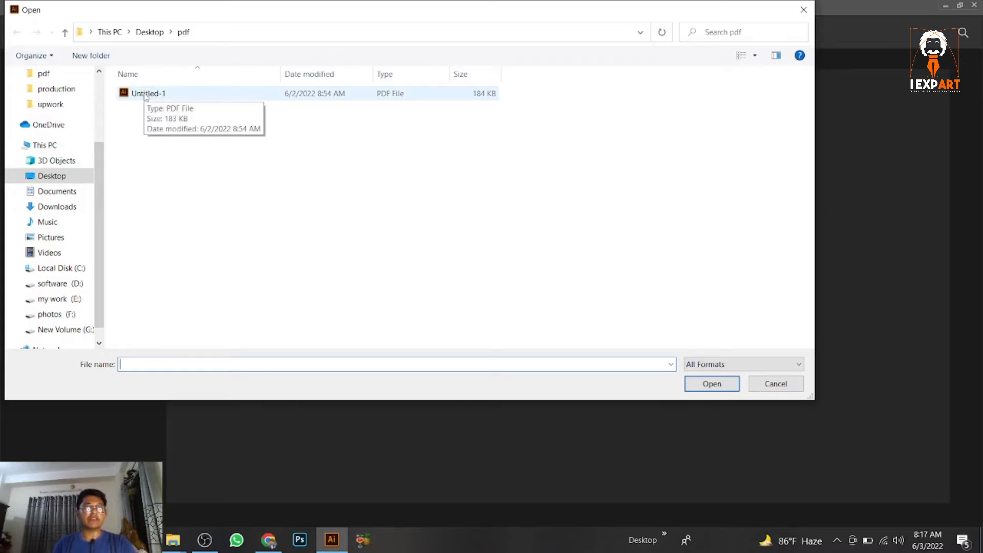
left_click(711, 383)
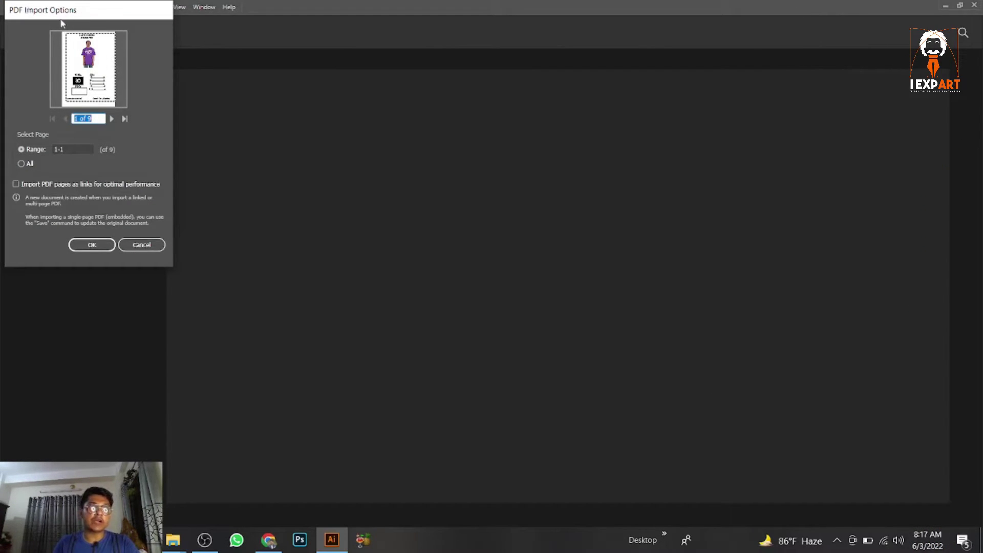
Preview the PDF pages, set the import range to 1-9, and confirm.
left_click(125, 118)
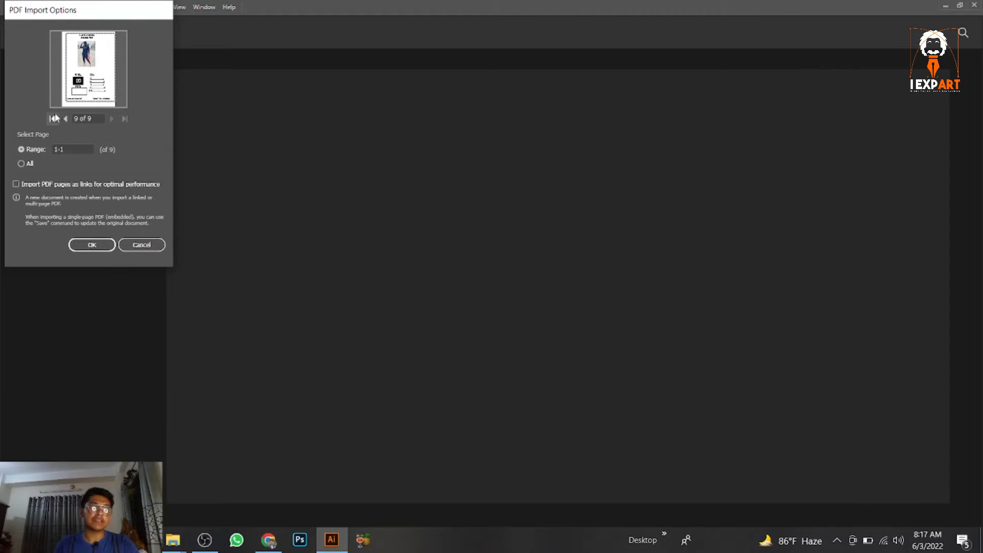
left_click(52, 119)
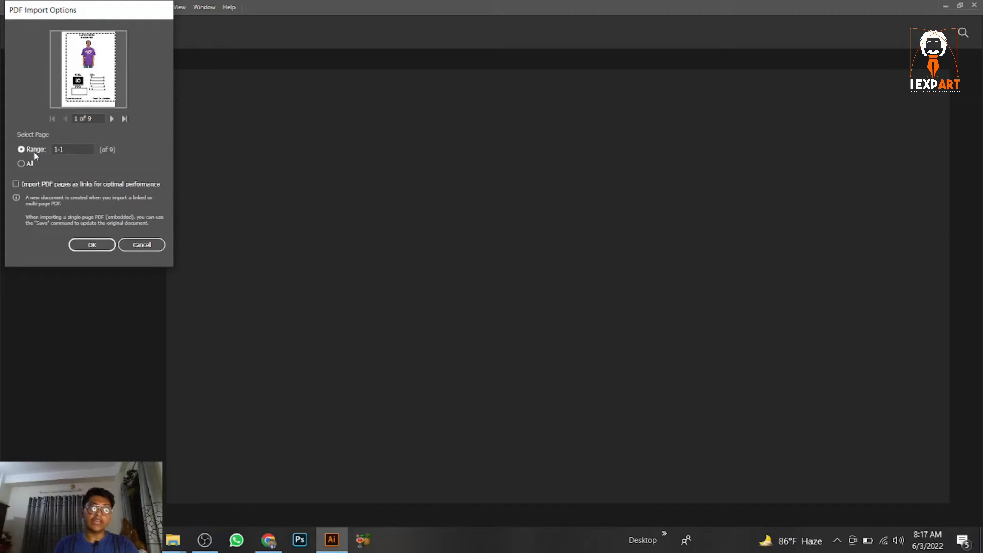
left_click(71, 149)
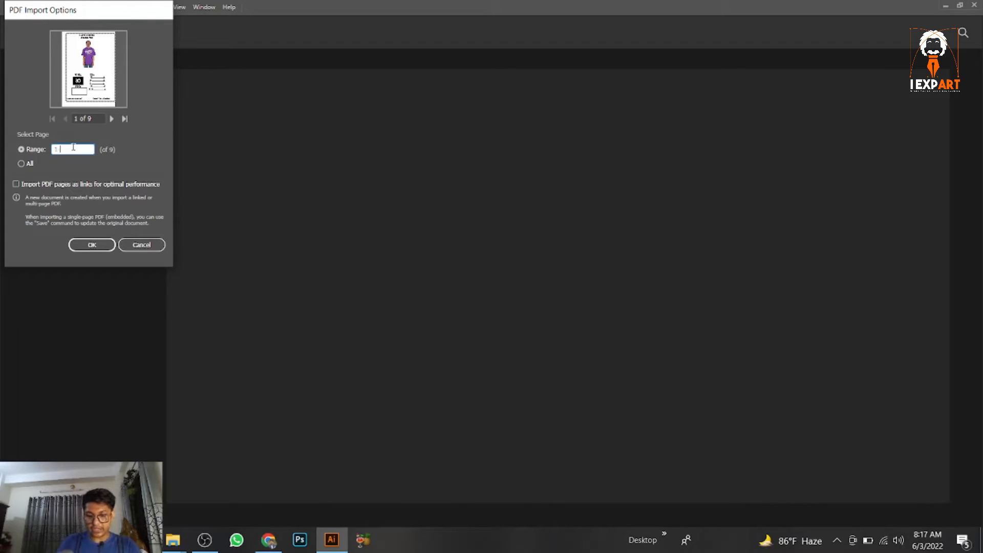
type("-9")
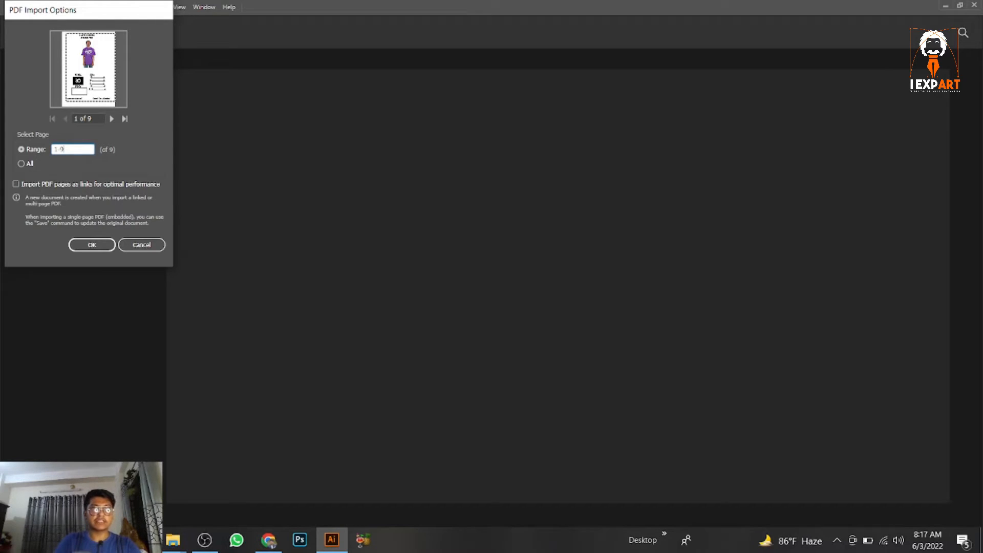
left_click(92, 245)
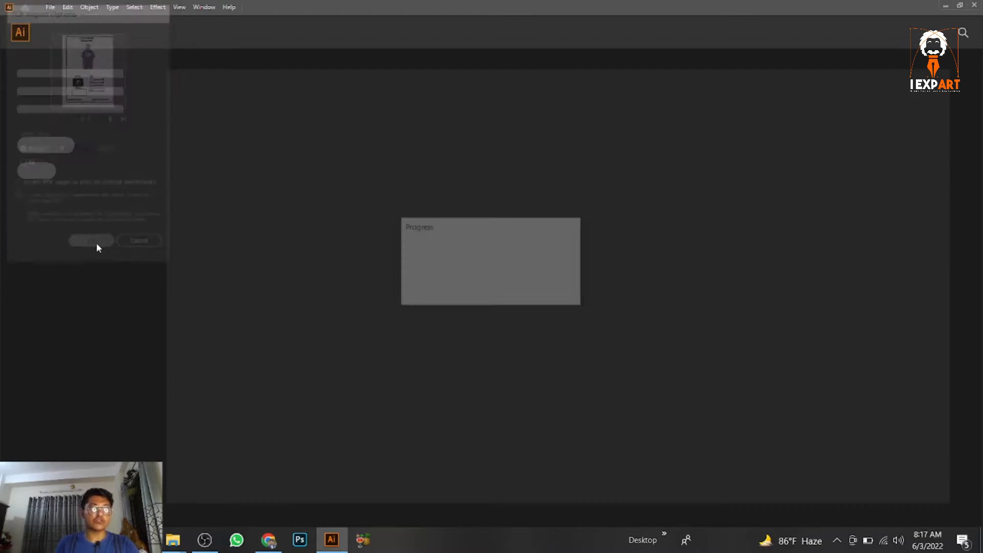
Let the nine pages import as artboards, then close the imported document.
left_click(91, 240)
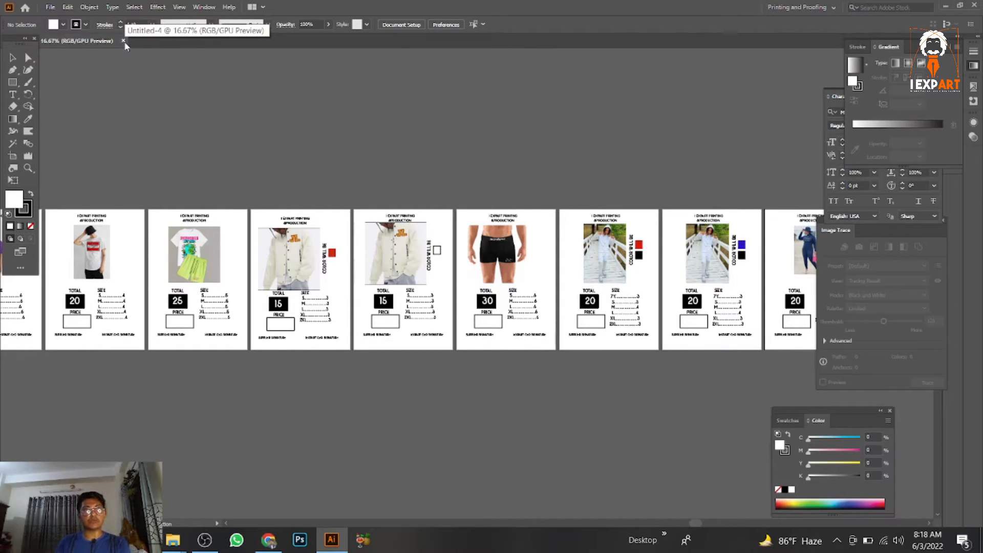
left_click(266, 539)
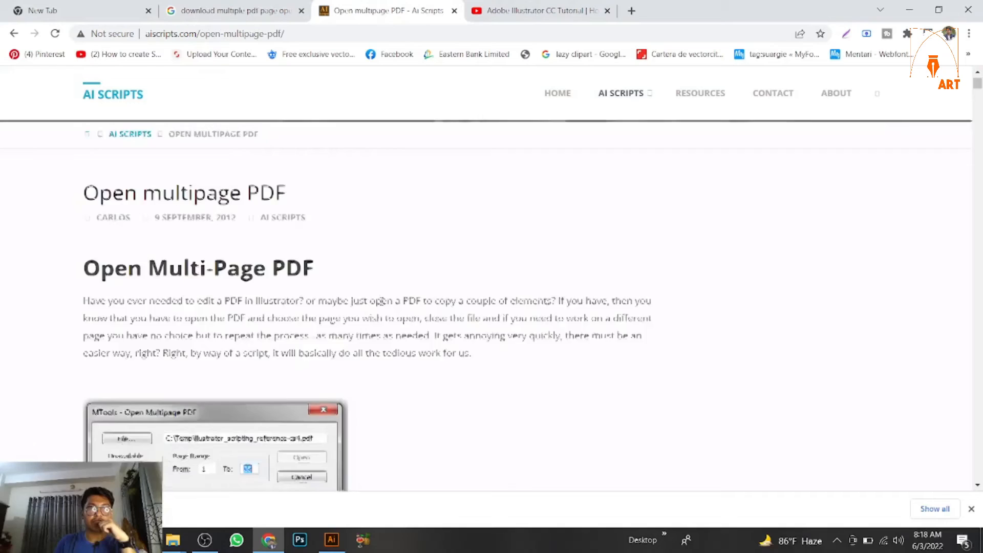
Download AI_openMultiPagePDF_CS4_CS5.v1.02.zip from the Open multipage PDF page.
scroll("down", 3)
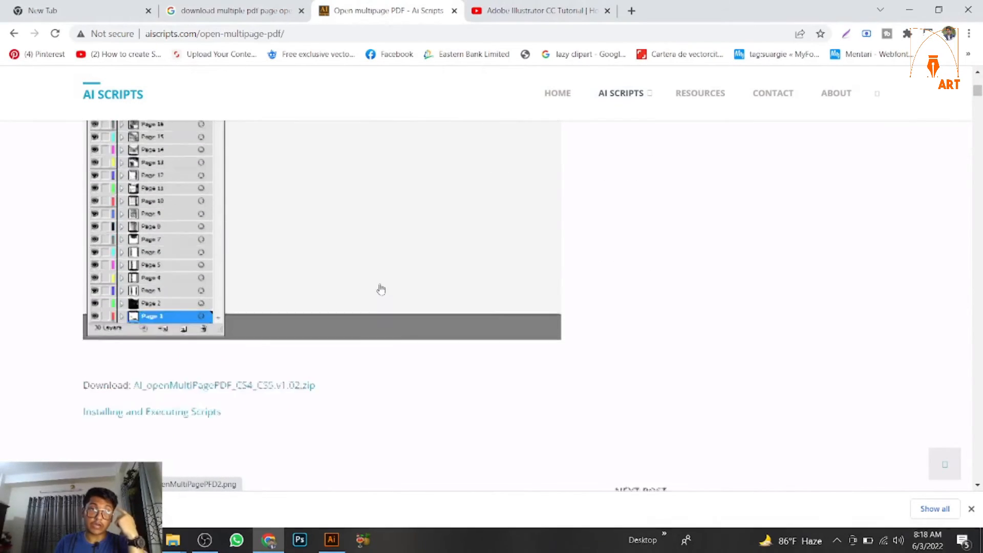
scroll("down", 3)
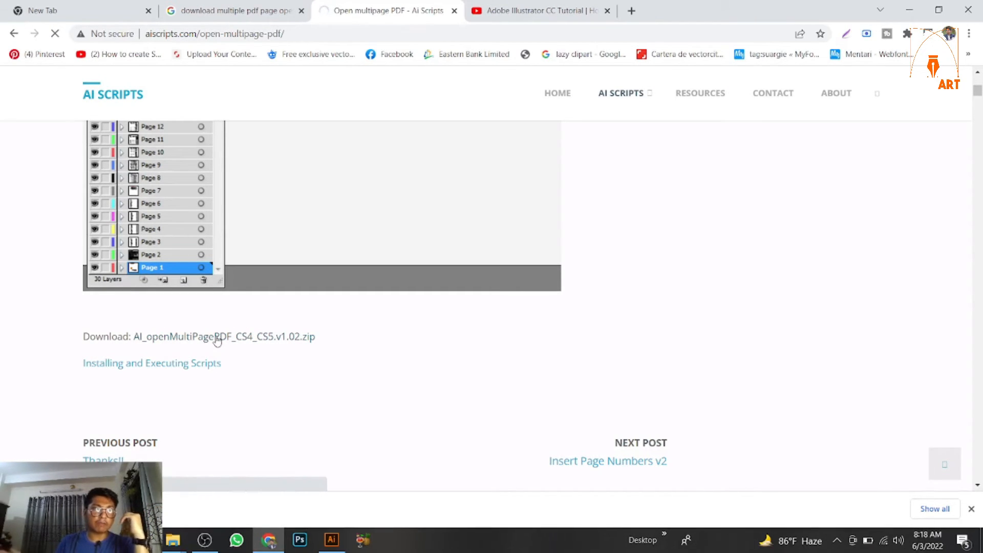
left_click(224, 337)
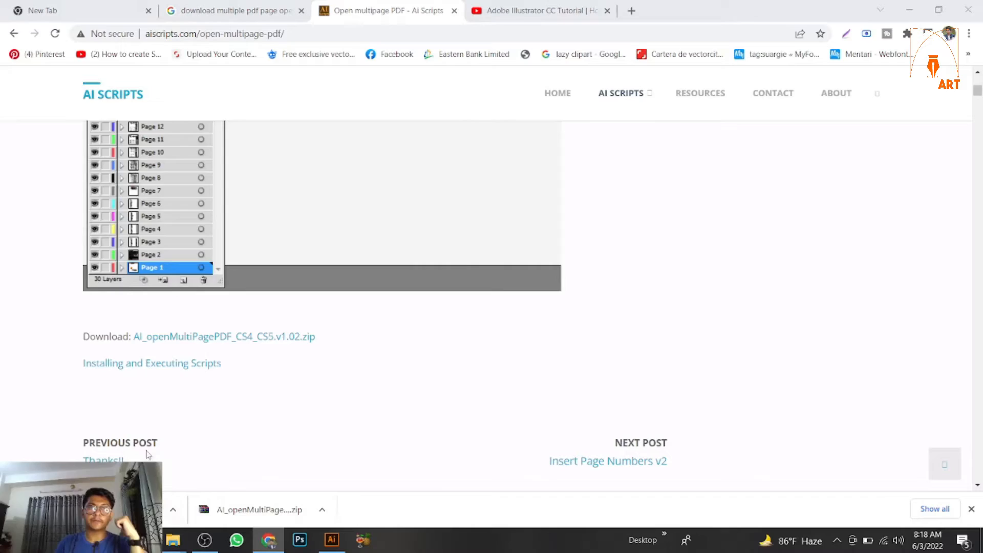
right_click(214, 174)
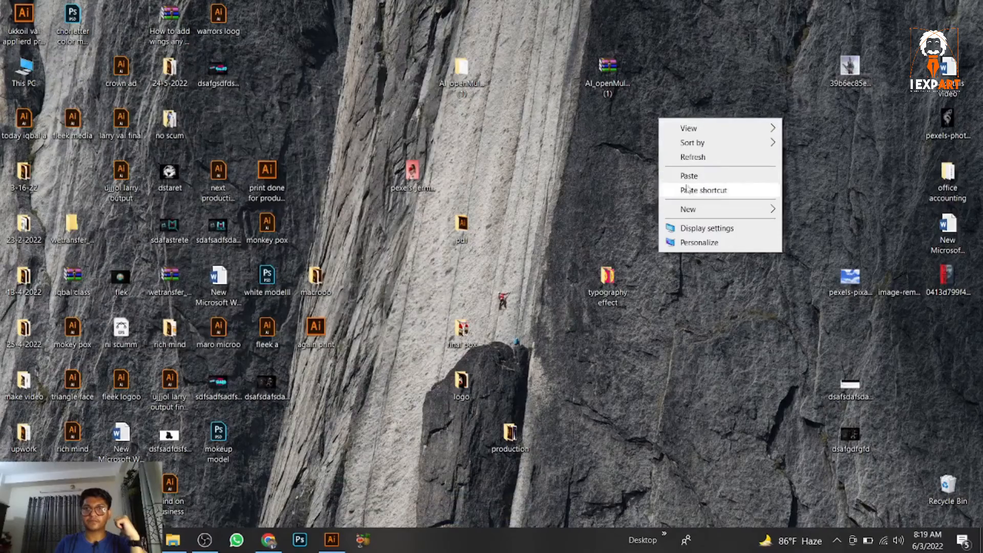
Paste the copied Open Multipage PDF script file onto the desktop.
left_click(689, 176)
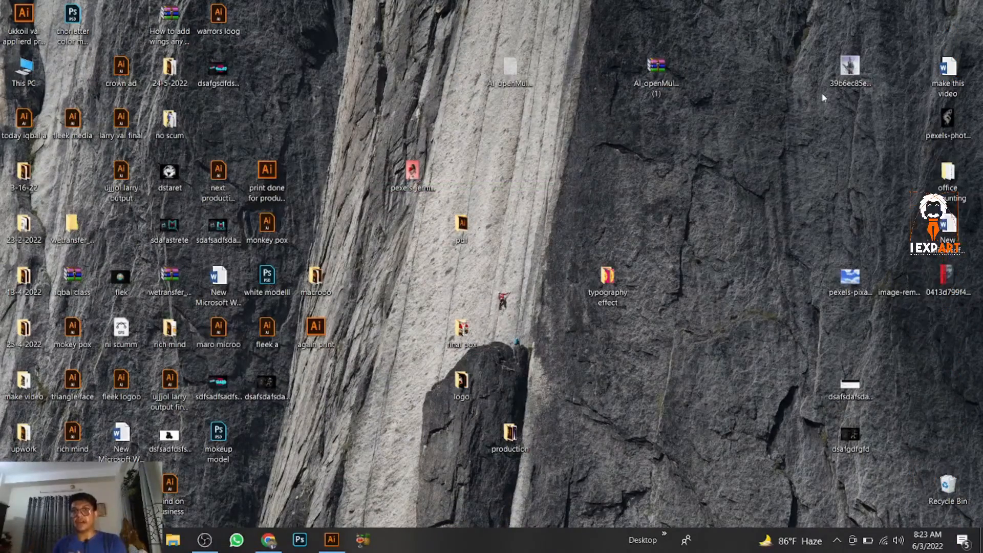
right_click(509, 62)
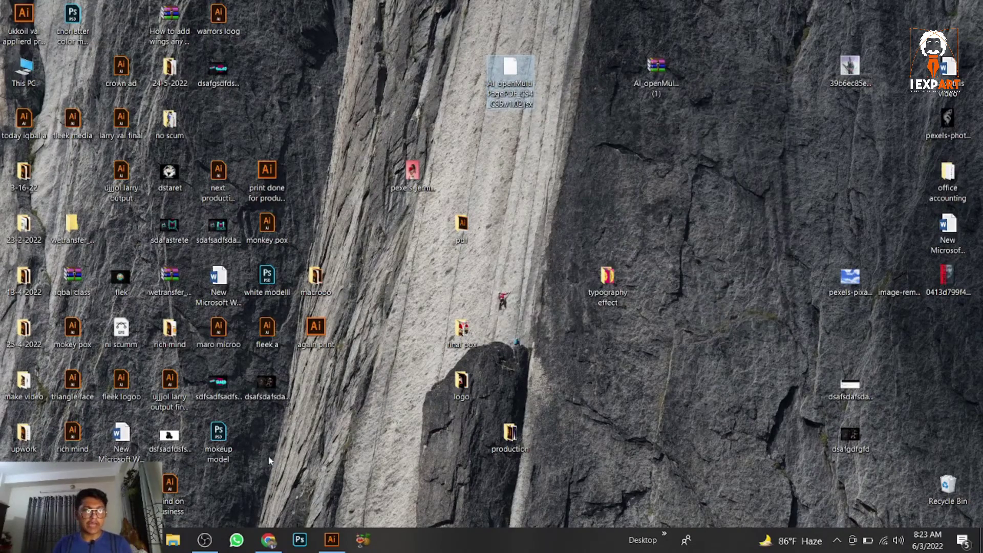
left_click(179, 540)
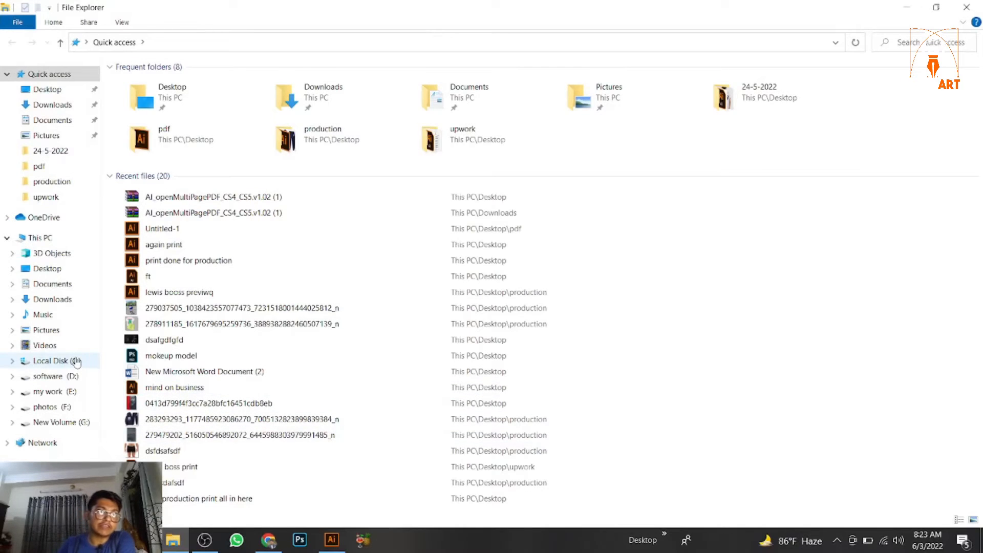
Navigate to C:\Program Files\Adobe\Adobe Illustrator 2020\Presets\en_US\Scripts.
left_click(53, 360)
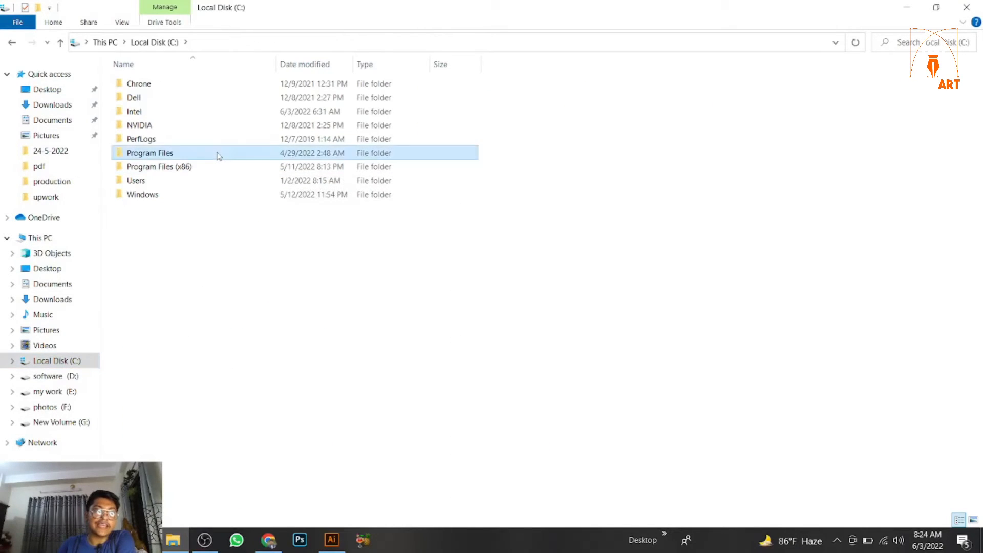
double_click(149, 152)
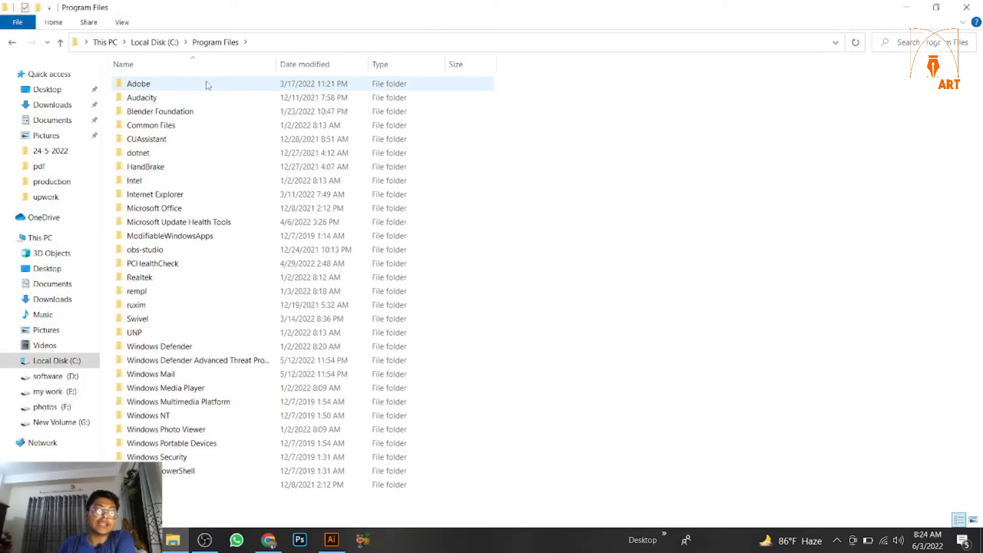
double_click(139, 84)
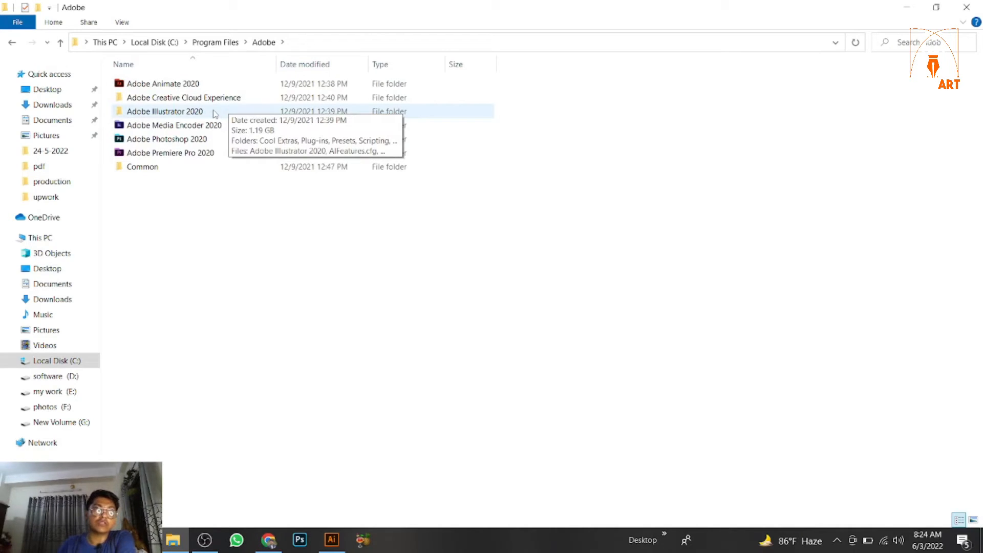
double_click(164, 112)
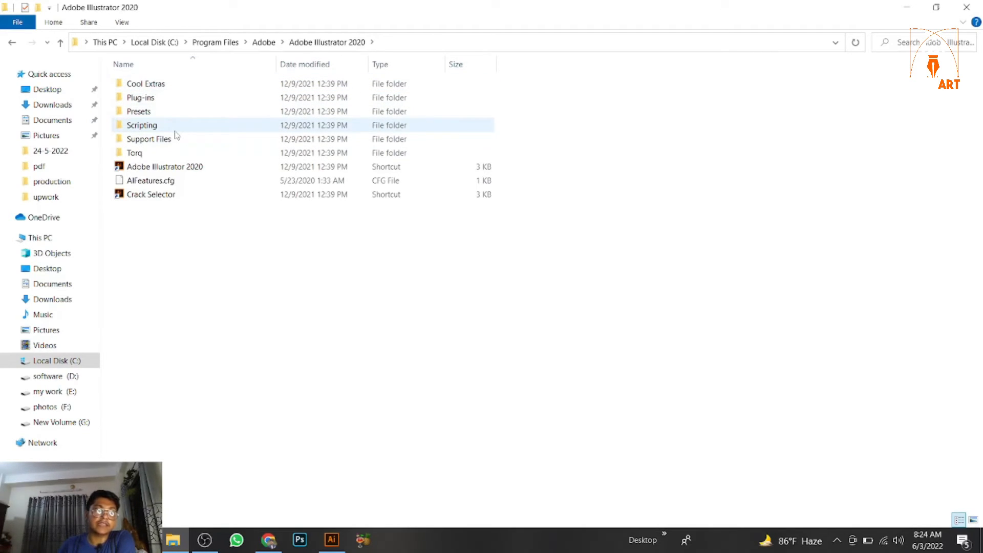
mouse_move(143, 111)
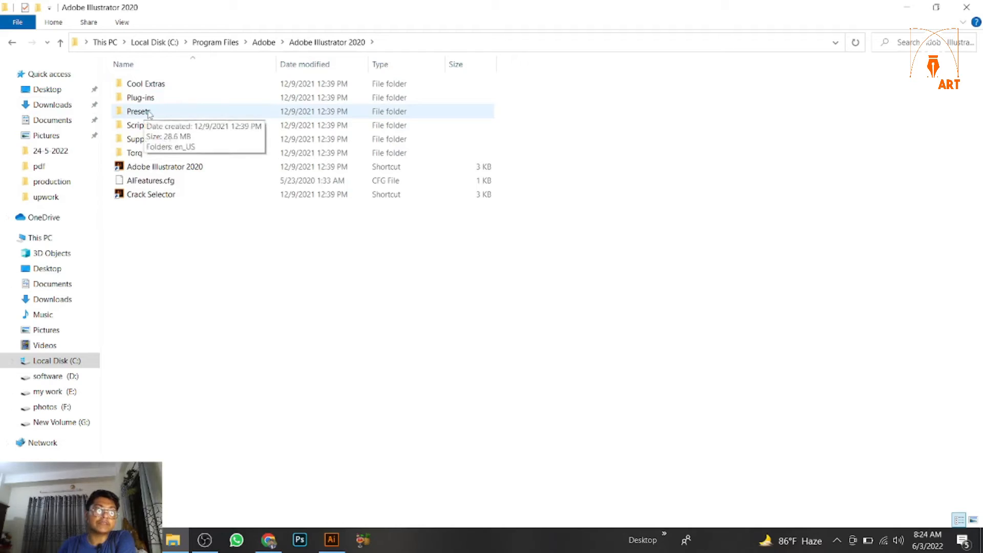
double_click(137, 111)
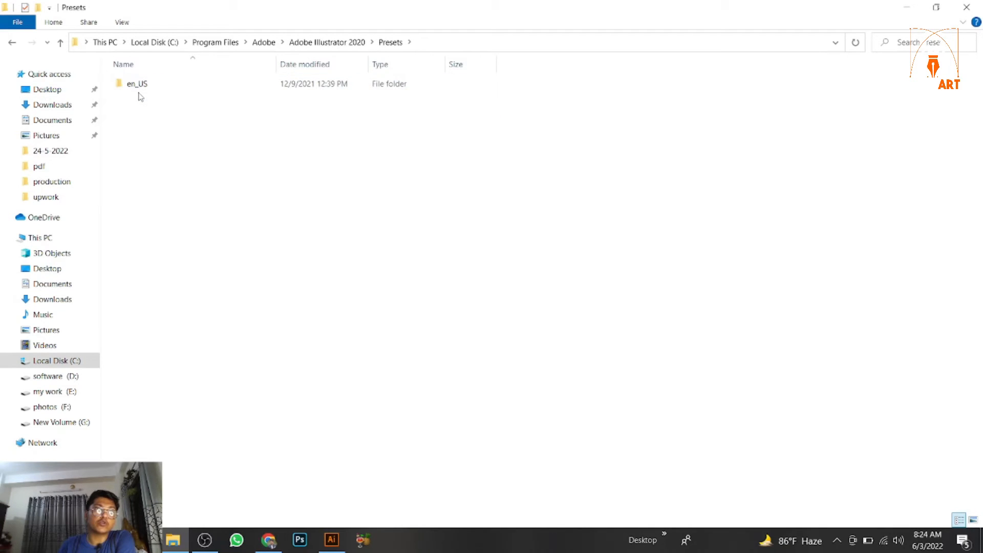
left_click(137, 84)
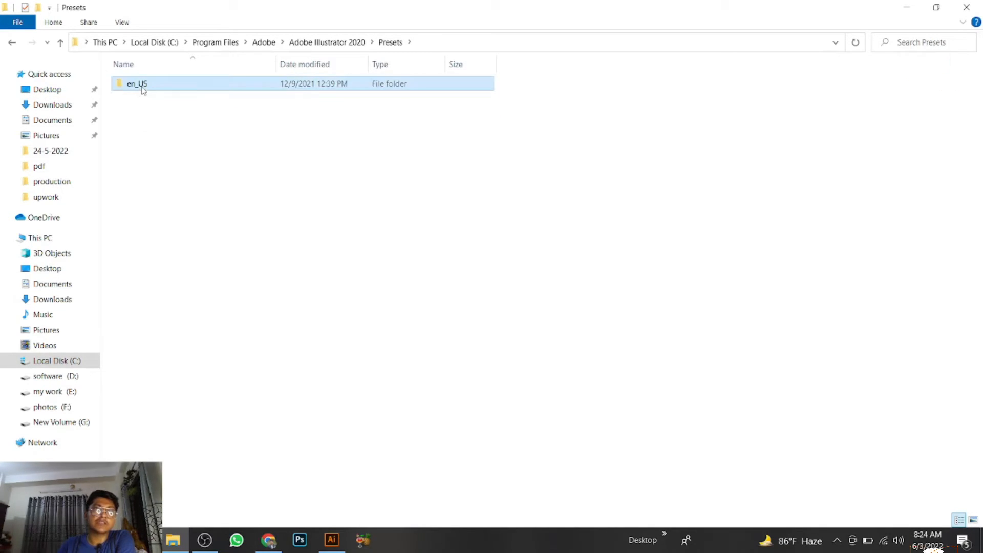
double_click(136, 83)
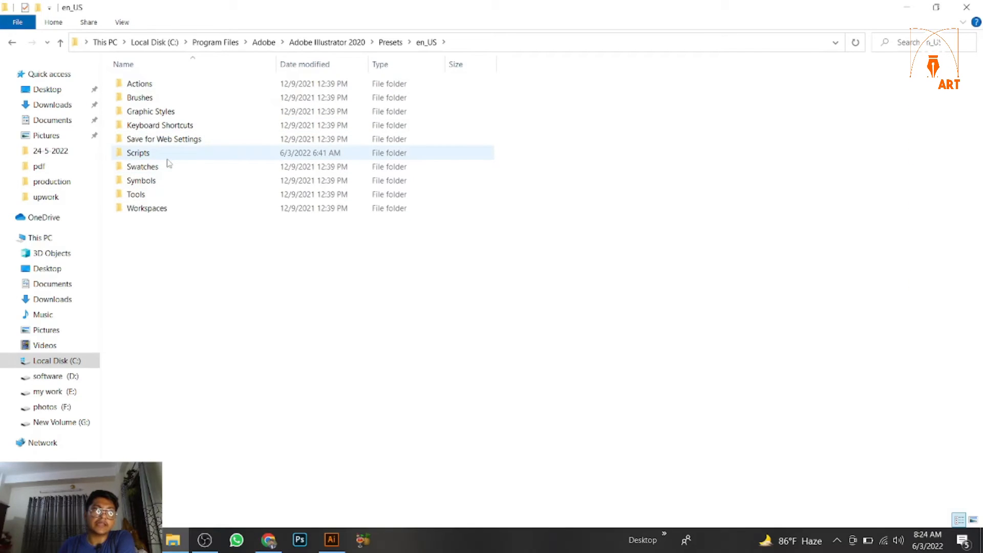
double_click(138, 153)
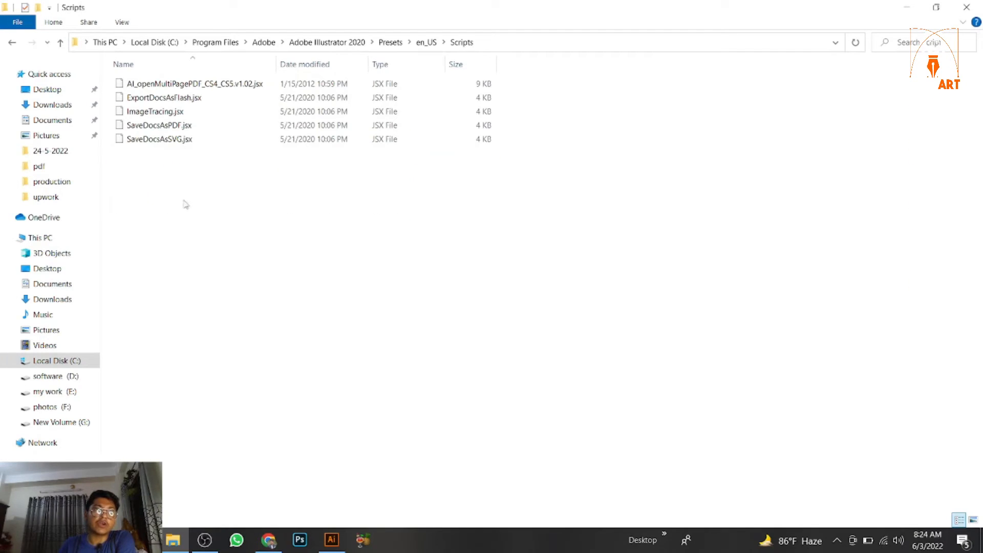
Paste the script into the Scripts folder and close File Explorer.
right_click(185, 204)
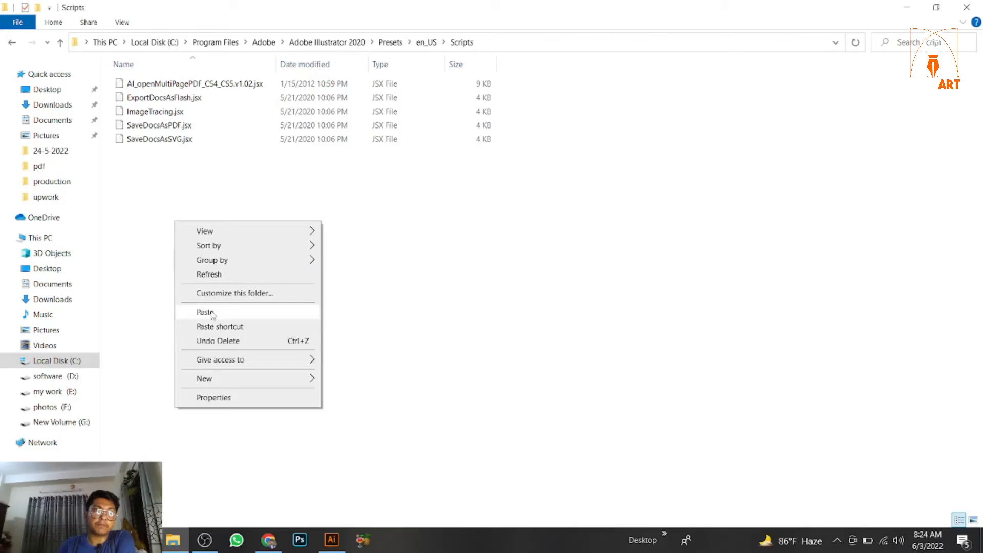
left_click(204, 312)
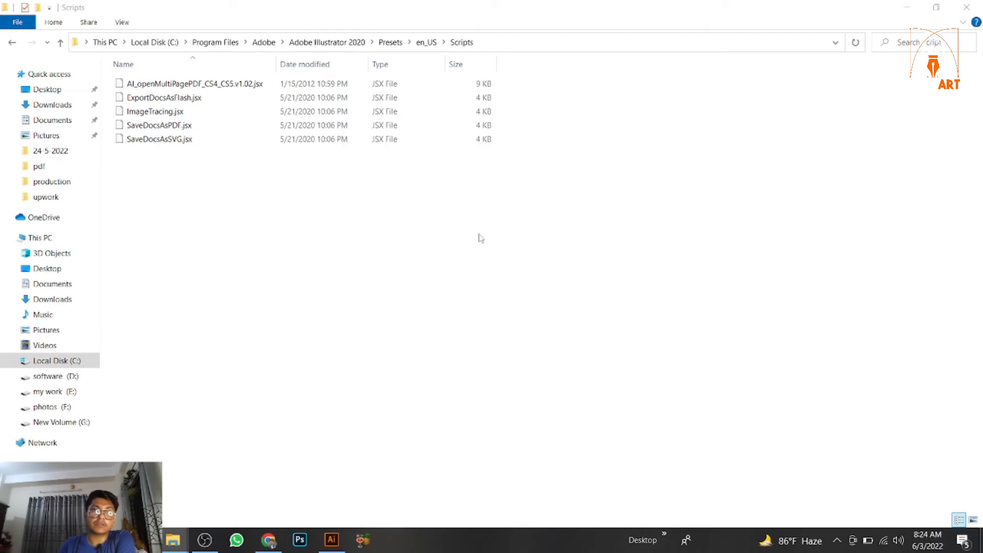
left_click(191, 83)
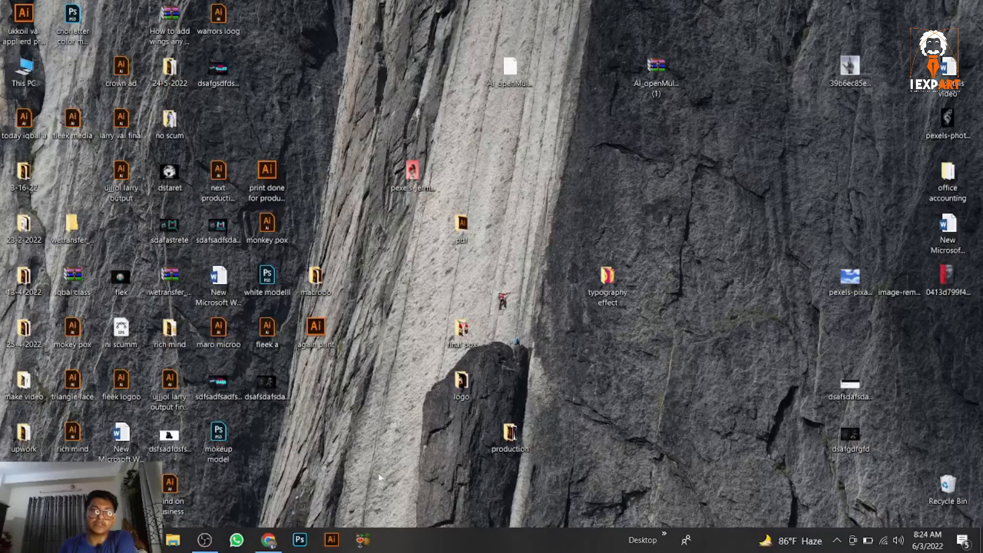
Run AI_openMultiPagePDF_CS4_CS5.v1.02 from Illustrator's File > Scripts menu.
left_click(328, 540)
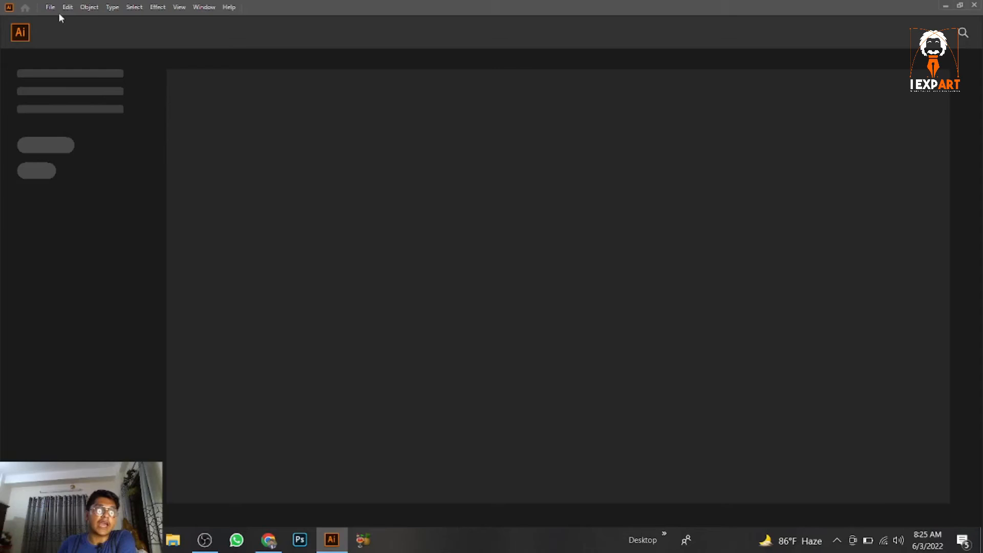
left_click(49, 7)
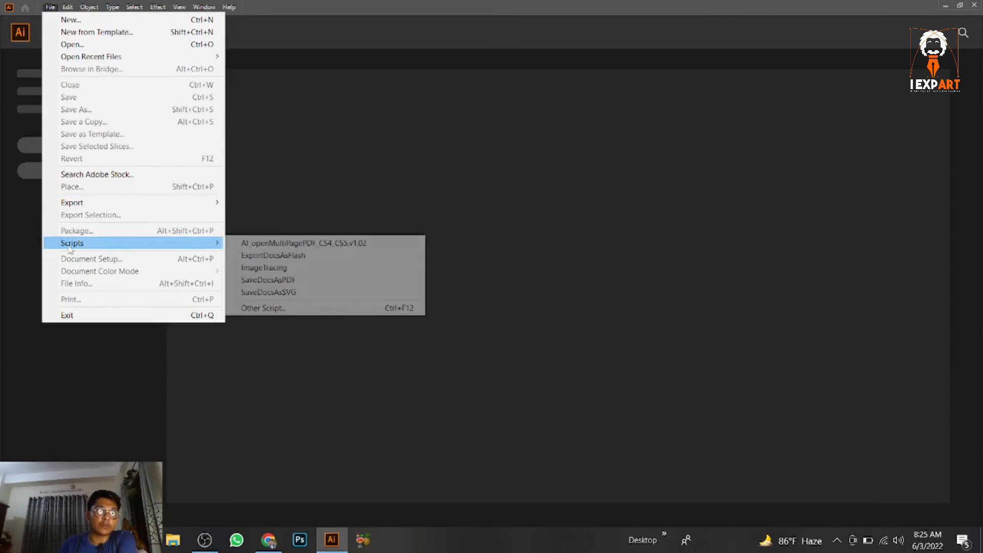
mouse_move(51, 247)
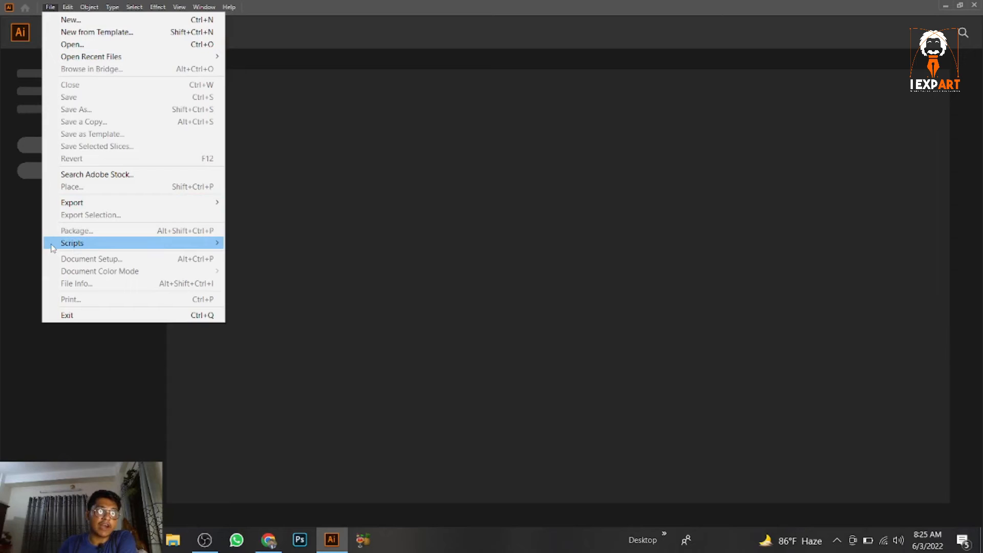
mouse_move(72, 243)
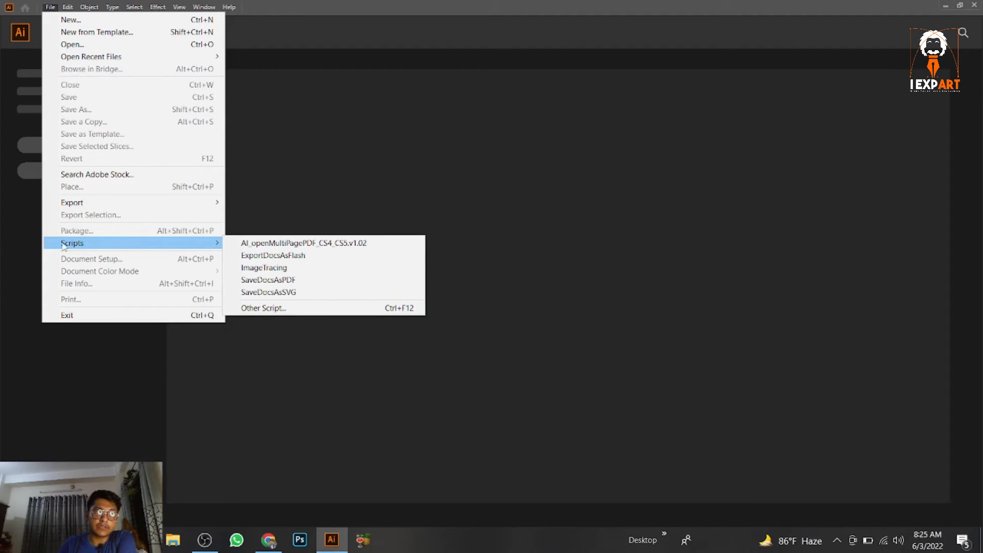
mouse_move(302, 243)
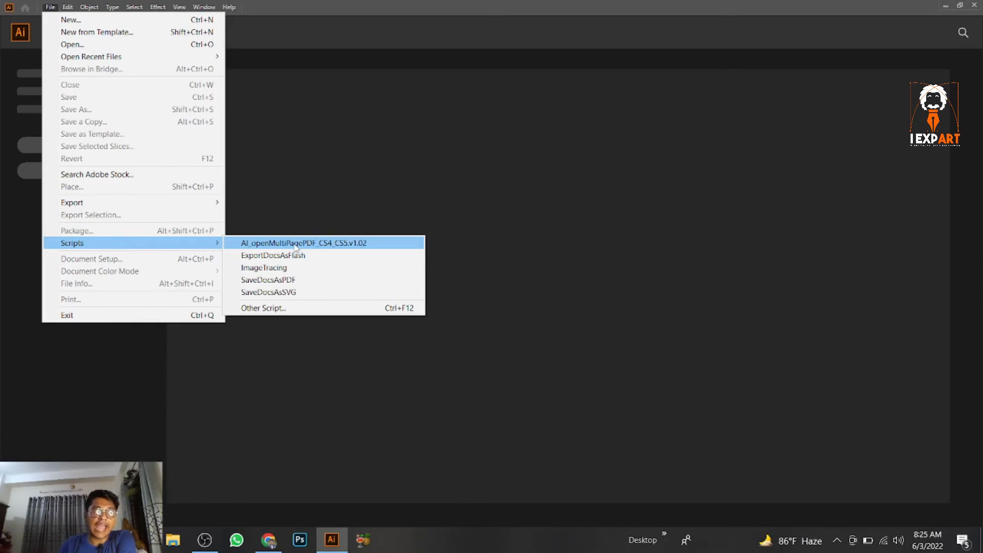
left_click(303, 242)
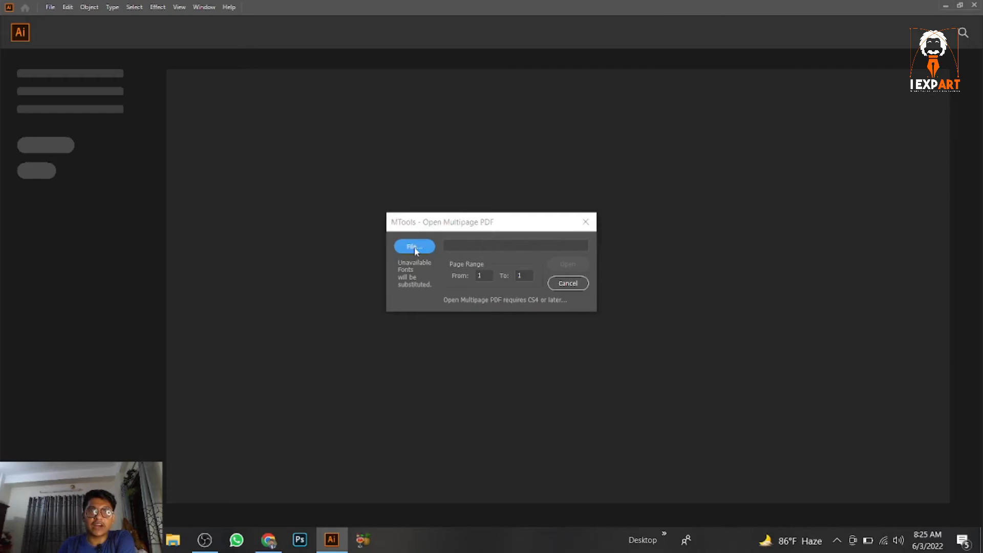
Pick Untitled-1.pdf as the script's source file and open pages 1 to 9.
left_click(414, 247)
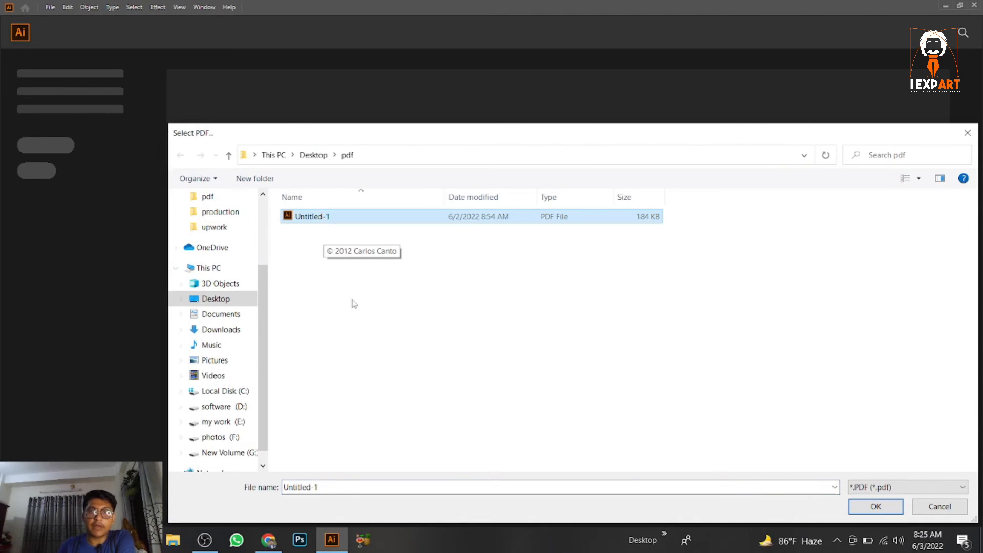
left_click(878, 506)
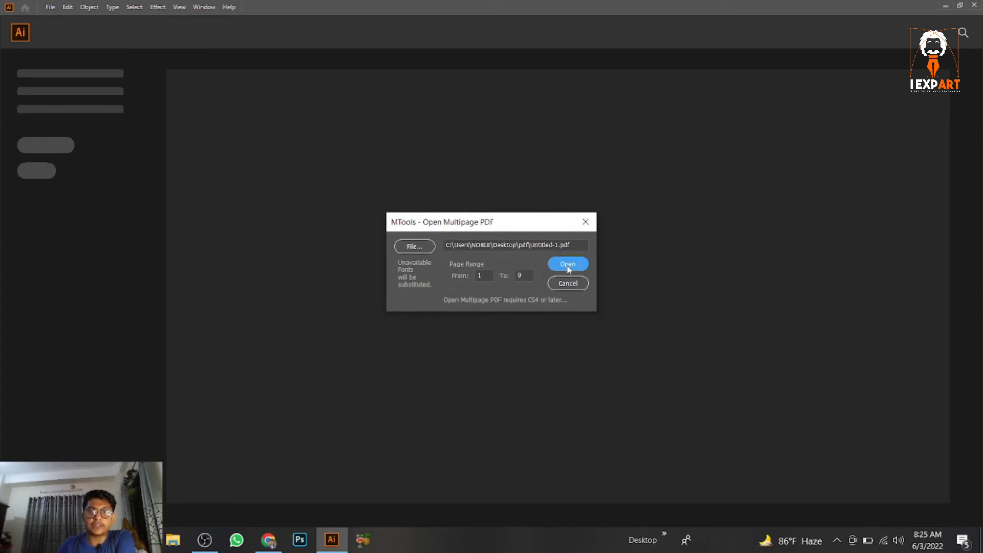
left_click(568, 264)
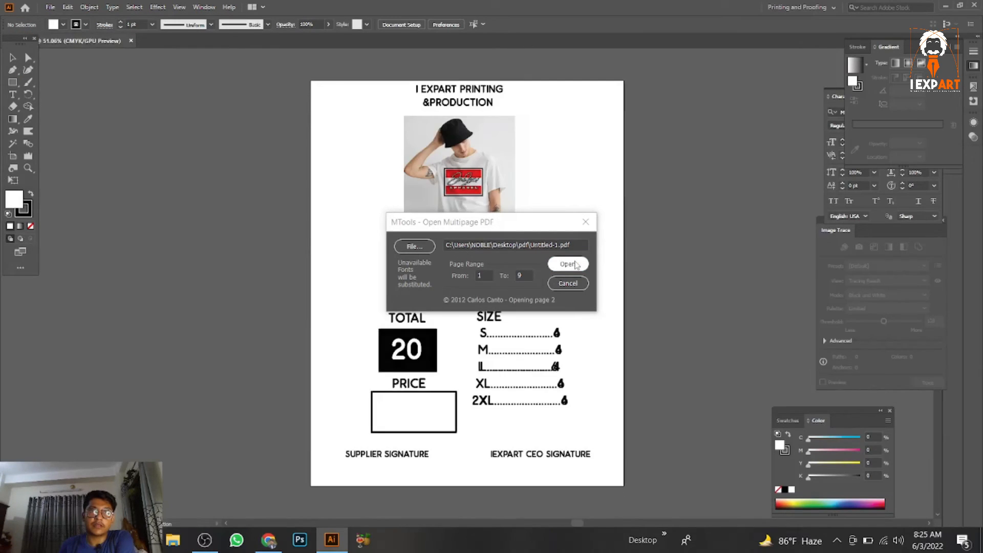
Wait for the script to finish and dismiss the '9 pages opened' alert.
left_click(568, 263)
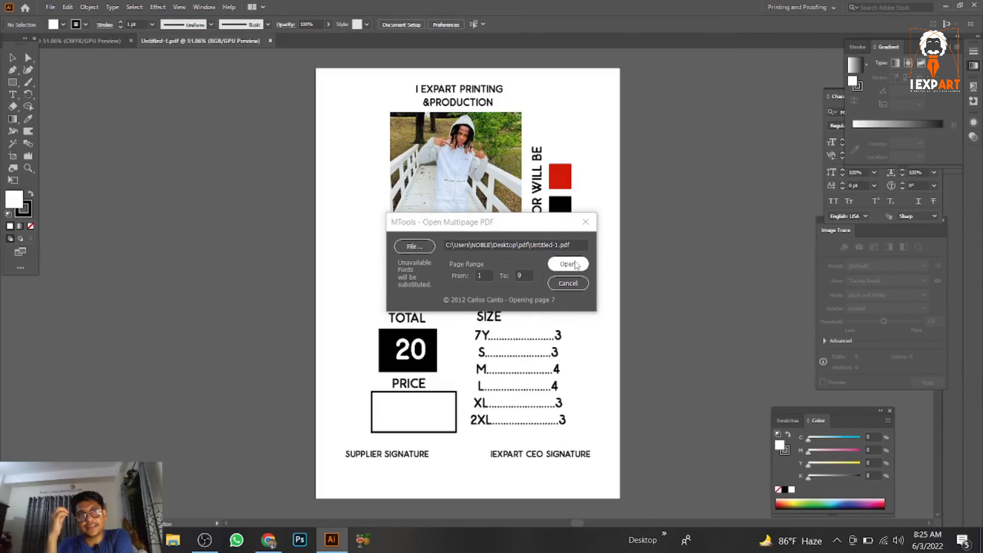
left_click(567, 264)
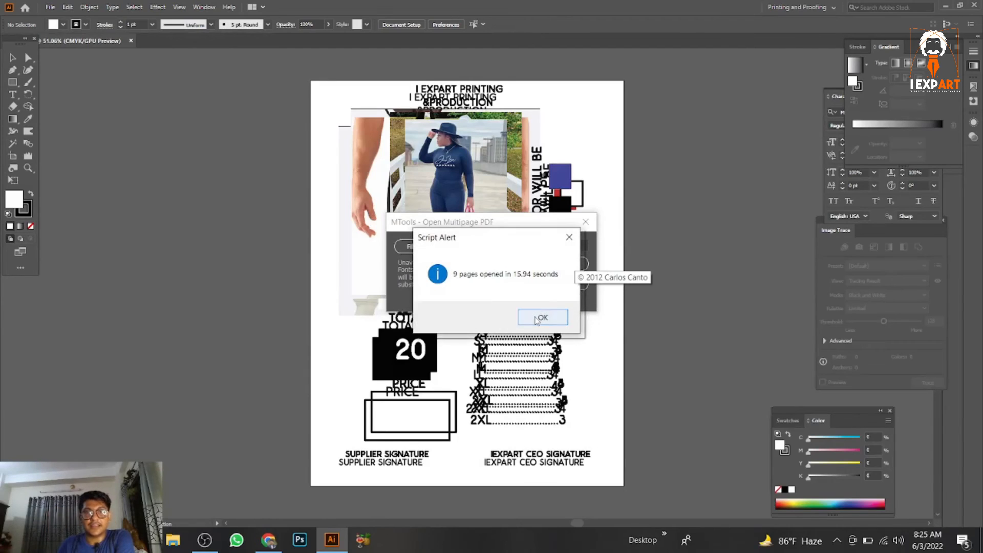
left_click(542, 317)
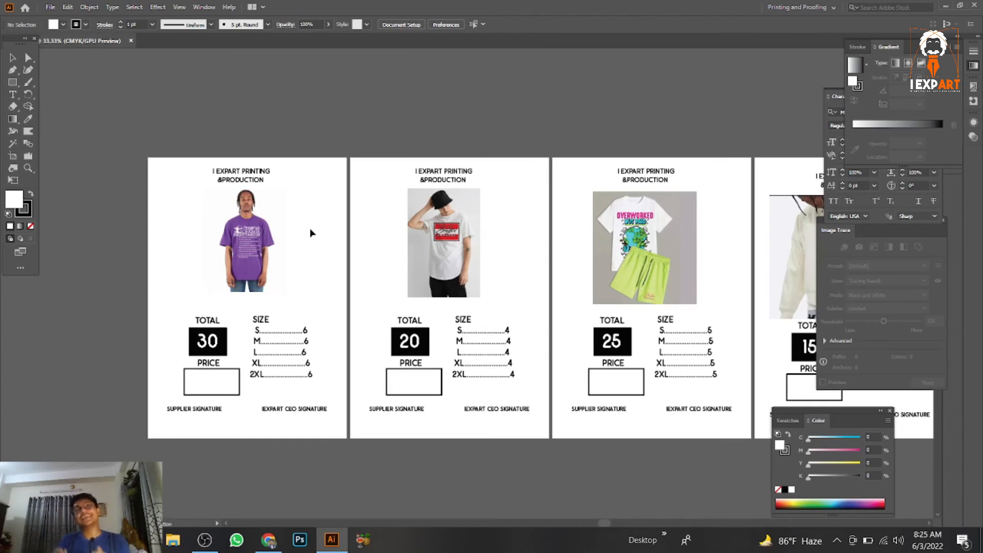
mouse_move(310, 217)
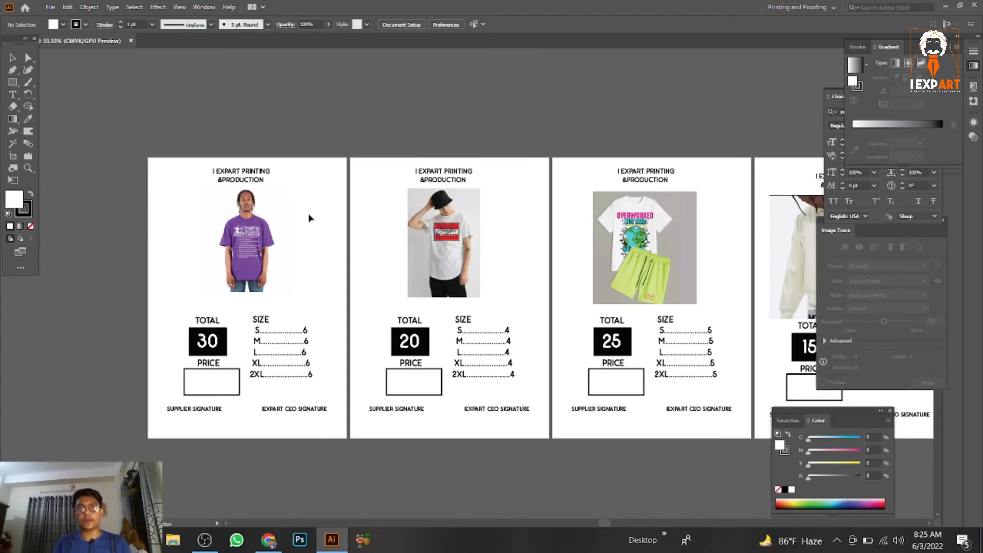